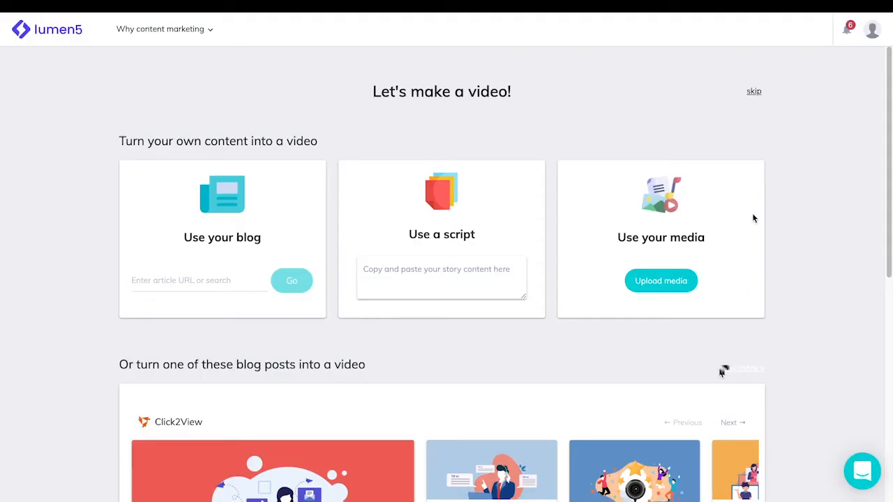
pyautogui.moveTo(764, 141)
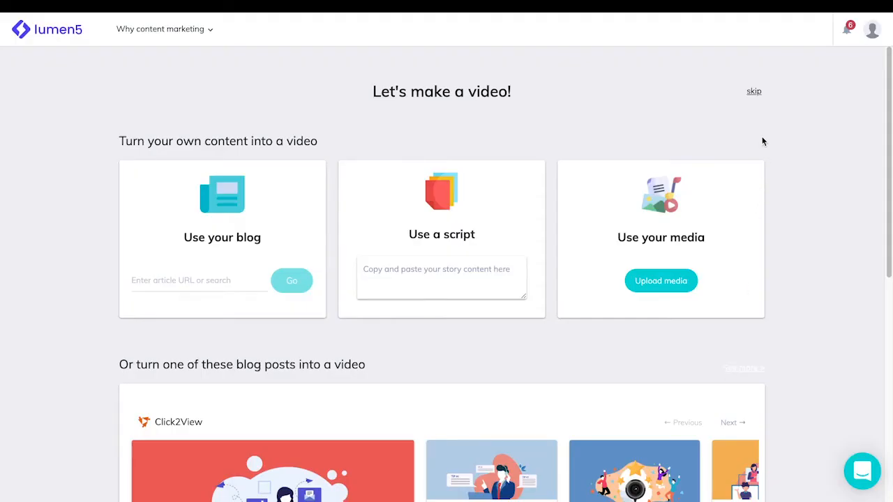
pyautogui.moveTo(715, 152)
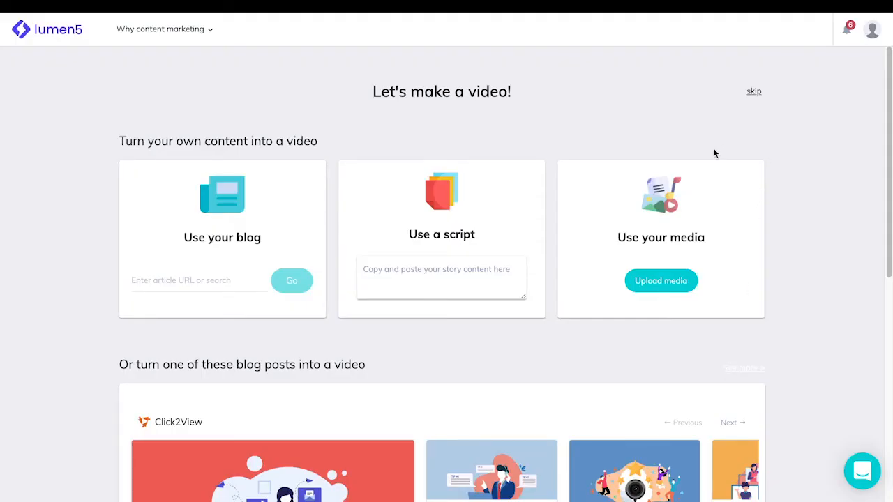
pyautogui.moveTo(264, 250)
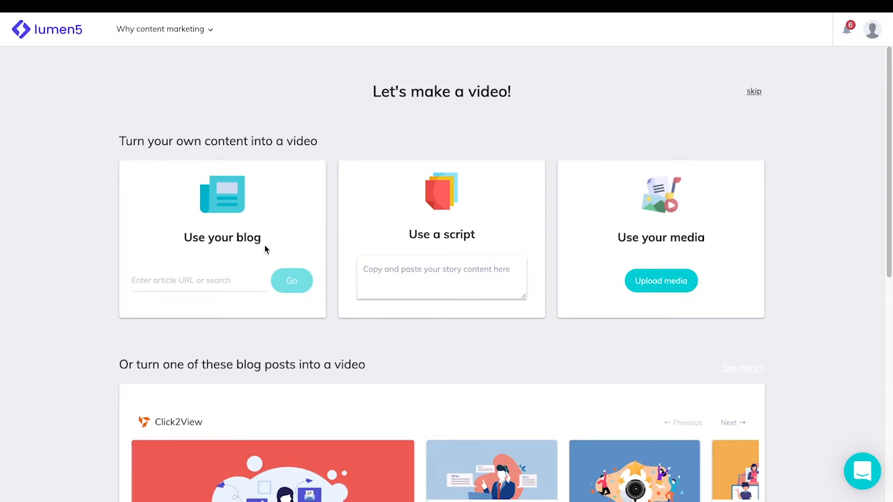
pyautogui.moveTo(472, 246)
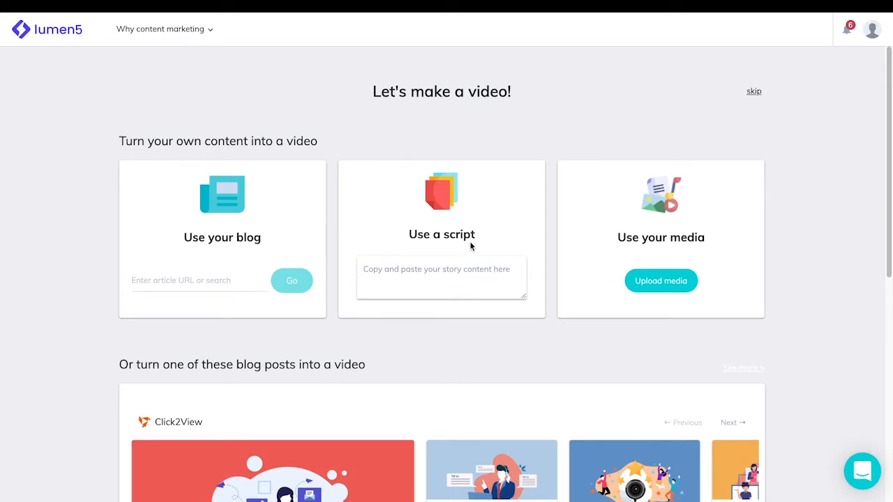
pyautogui.moveTo(692, 243)
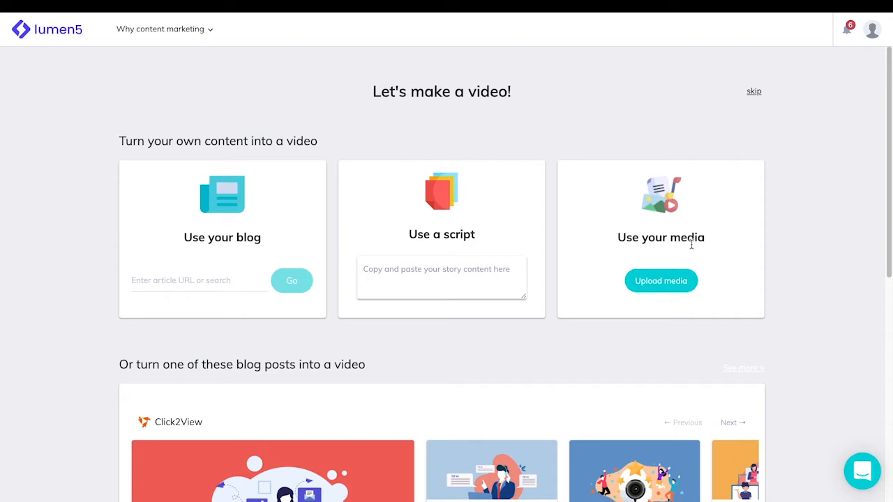
pyautogui.moveTo(754, 92)
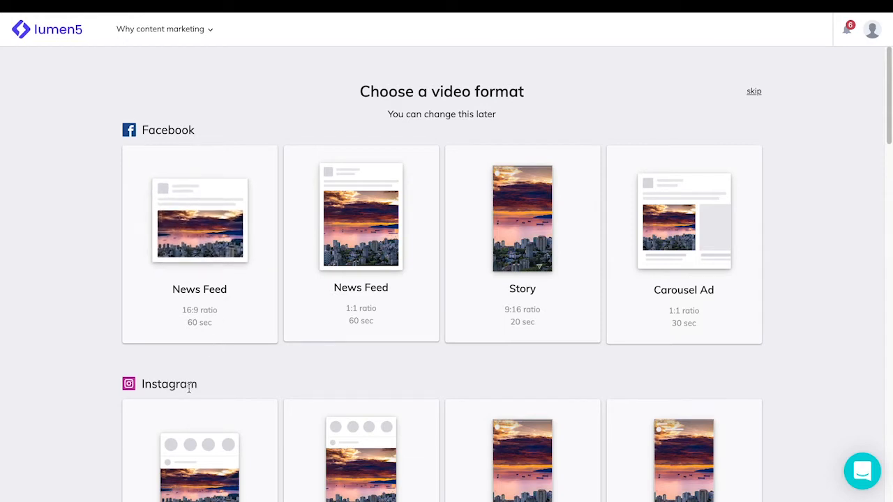
# Step: Scroll the Choose a video format page past the Facebook, Instagram and Twitter formats
pyautogui.scroll(-3)
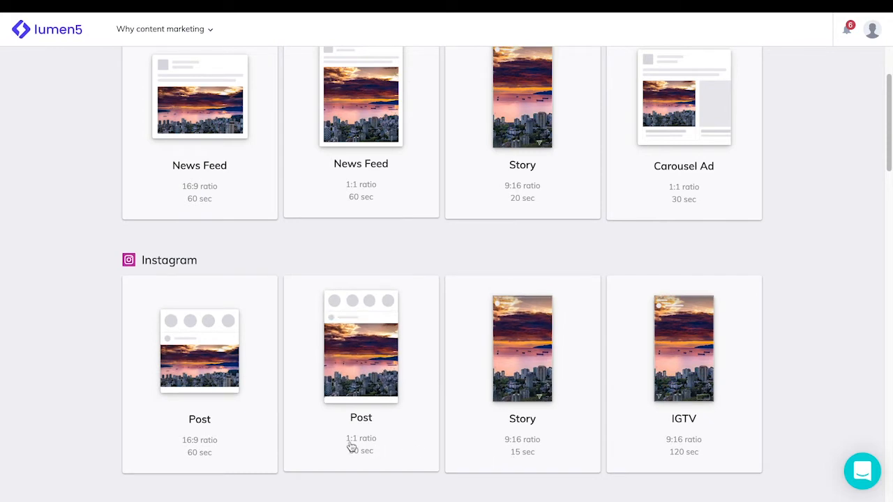
pyautogui.moveTo(361, 459)
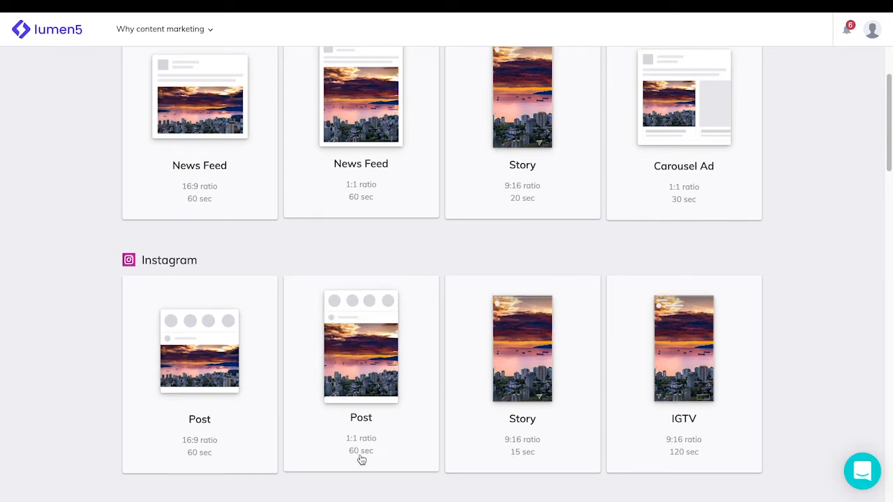
pyautogui.scroll(-3)
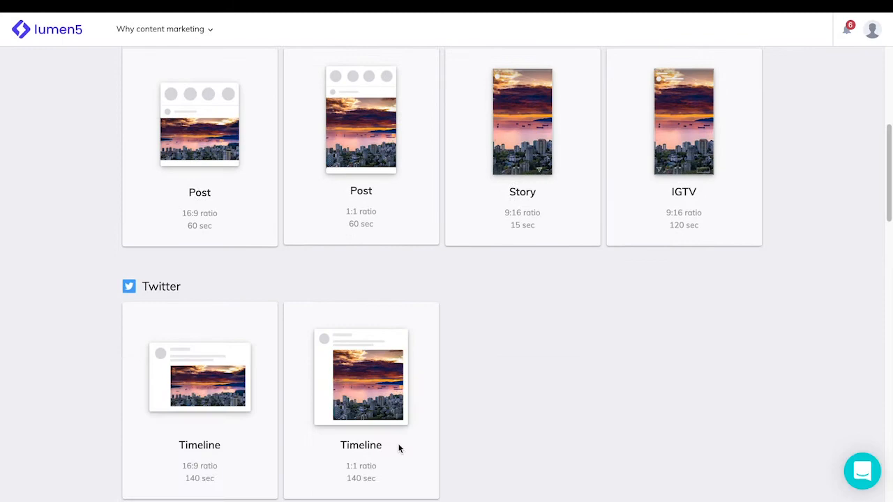
pyautogui.scroll(-3)
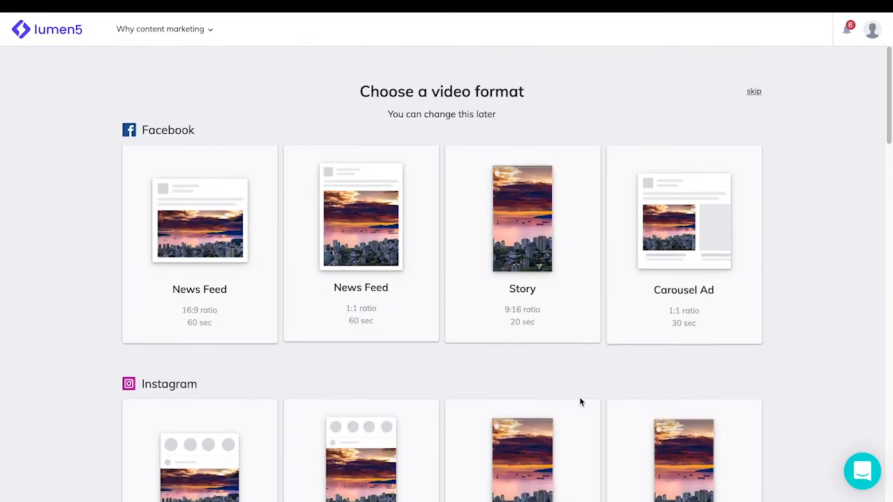
pyautogui.scroll(-3)
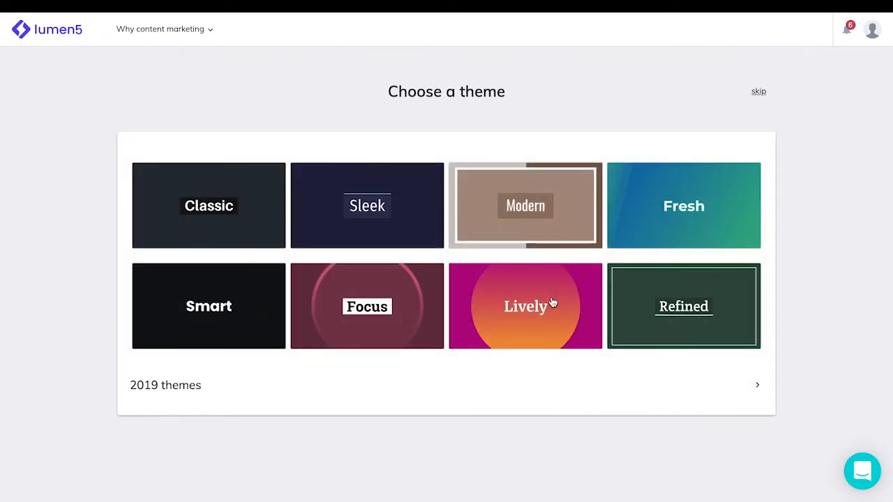
pyautogui.moveTo(293, 279)
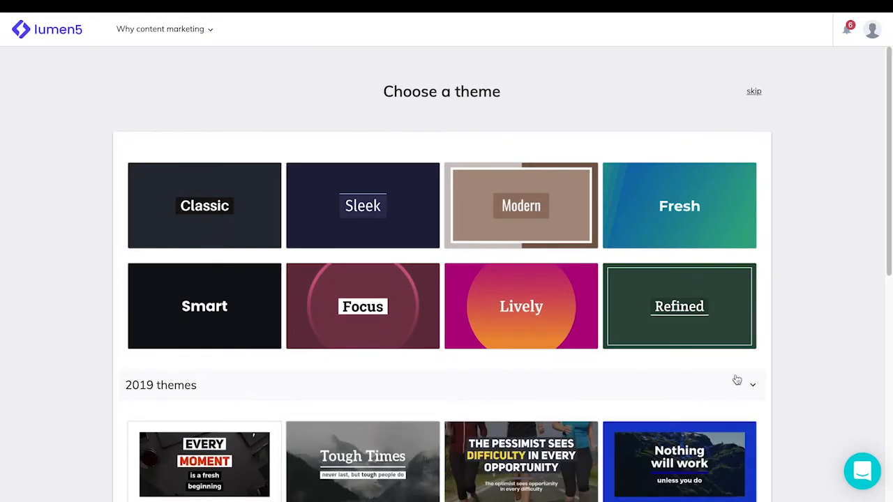
# Step: Scroll through the 2019 theme thumbnails on the Choose a theme page
pyautogui.scroll(-3)
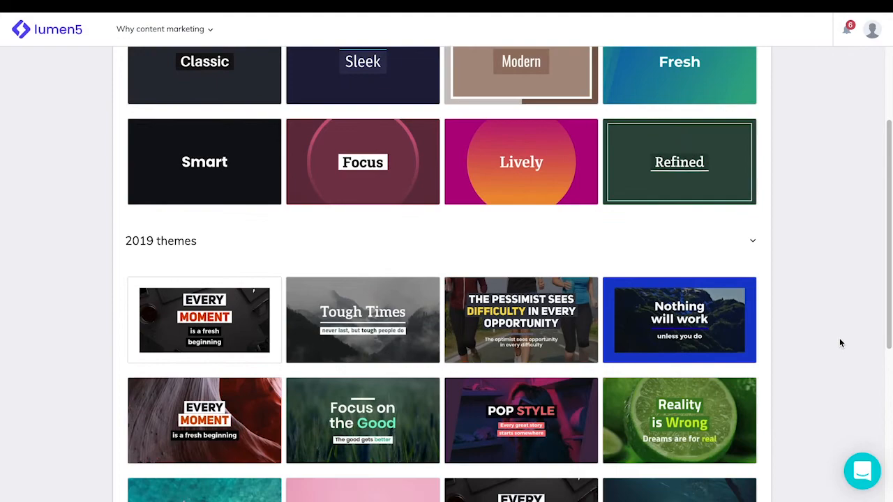
pyautogui.scroll(-3)
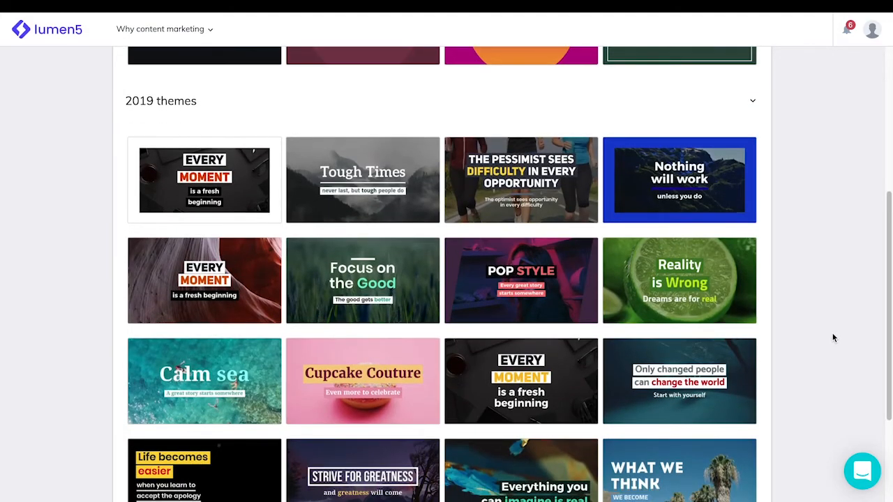
pyautogui.scroll(-3)
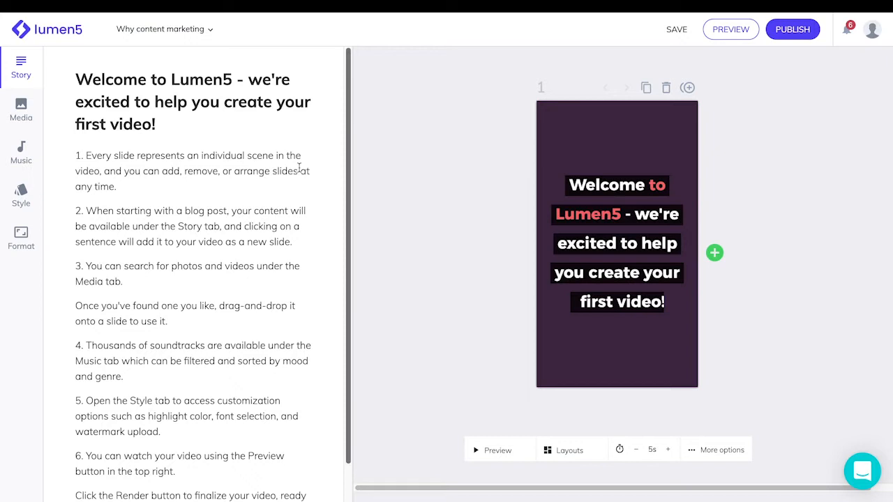
# Step: Search the stock media library for 'sale', then for 'purchasing'
pyautogui.click(21, 110)
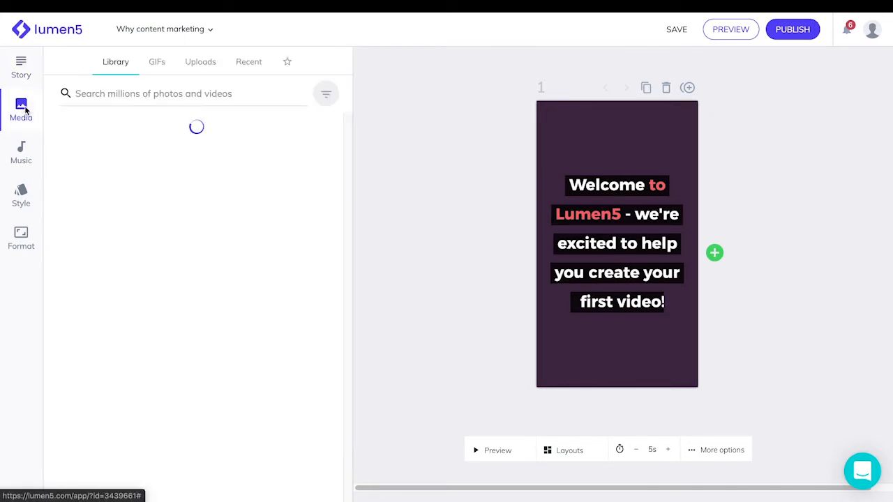
pyautogui.click(183, 94)
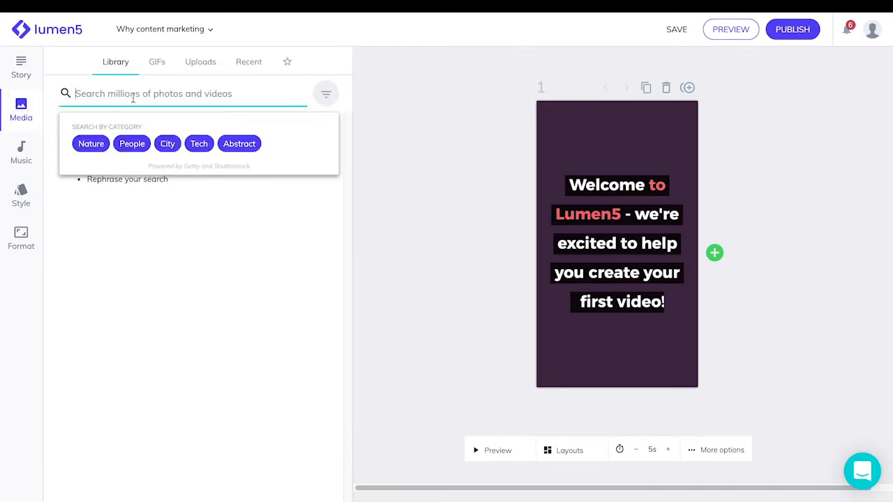
pyautogui.write('sale')
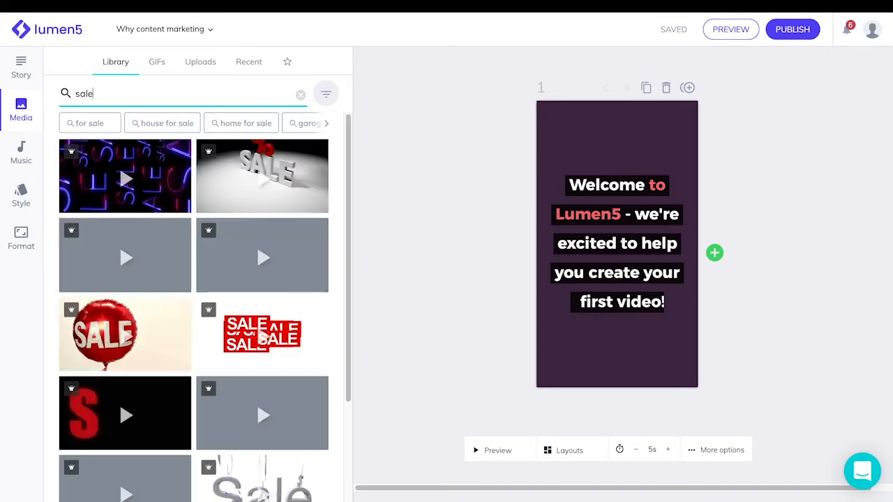
pyautogui.write('purchasing')
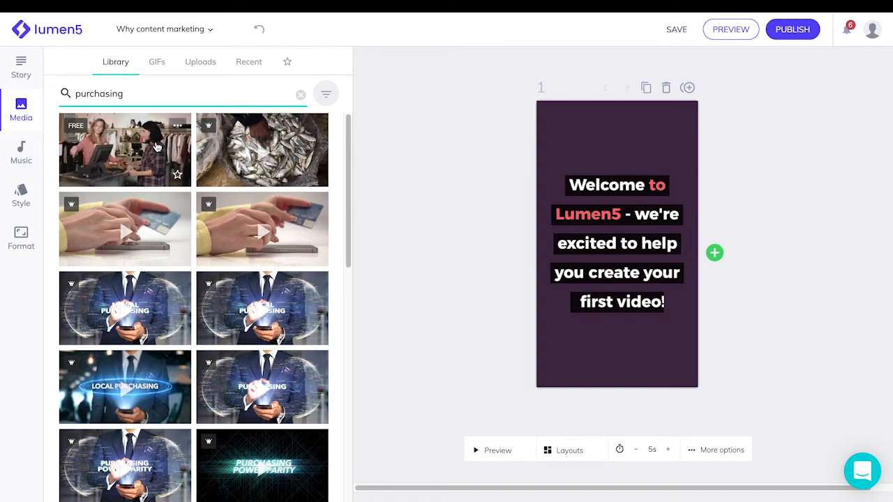
# Step: Put the cashier clip on slide 1 with the heading 'We are having a sale!' and an empty button
pyautogui.click(124, 149)
pyautogui.write('We are')
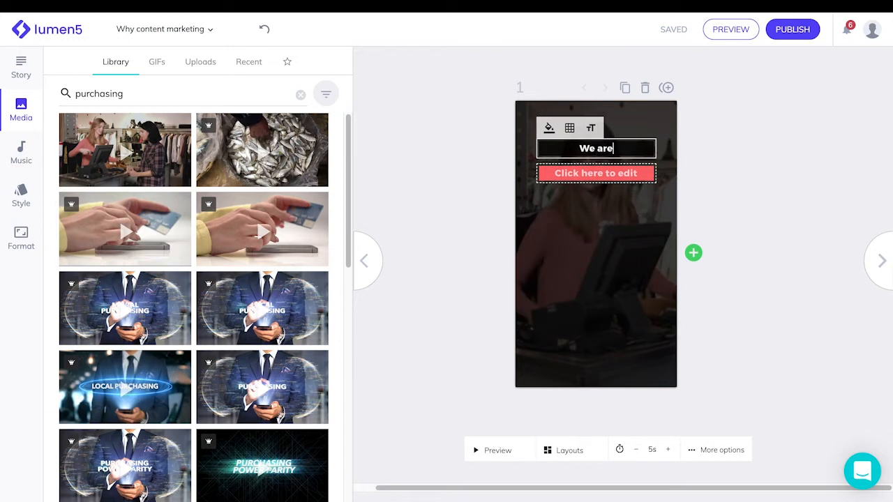
pyautogui.write('having a sale!')
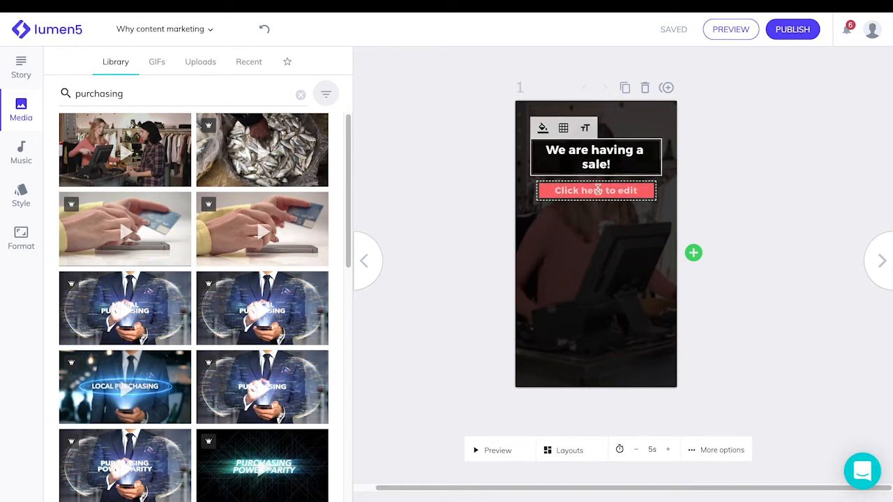
pyautogui.click(594, 190)
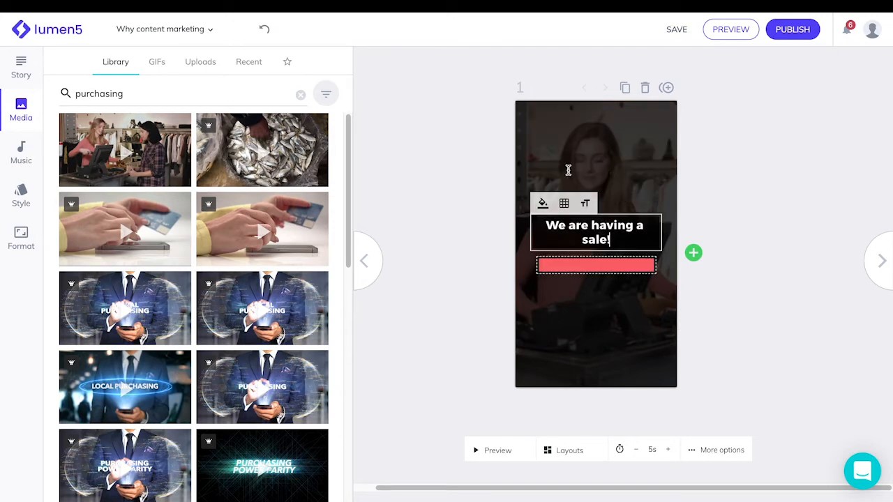
# Step: Move the sale caption to the bottom-left text position and dismiss the keyword tip
pyautogui.click(564, 203)
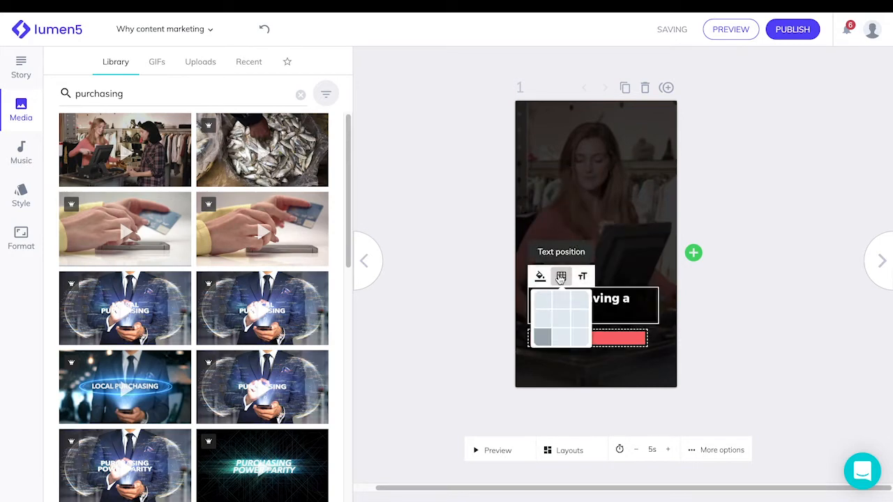
pyautogui.click(561, 276)
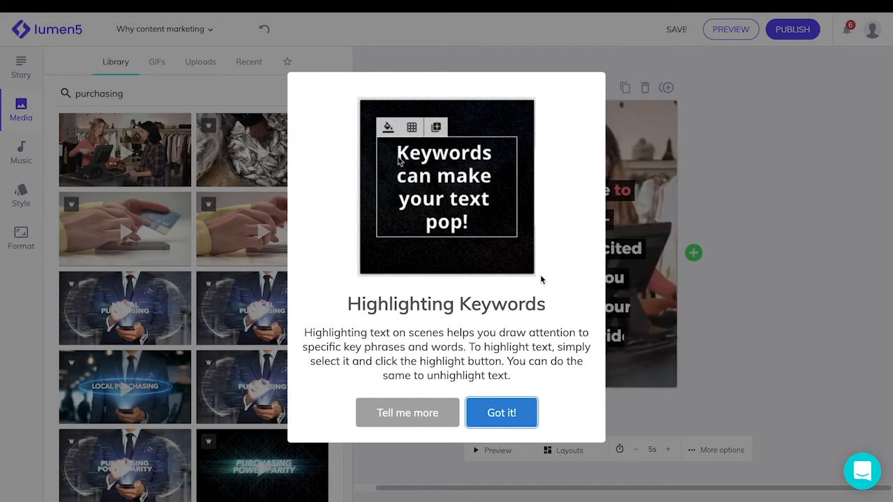
pyautogui.click(501, 413)
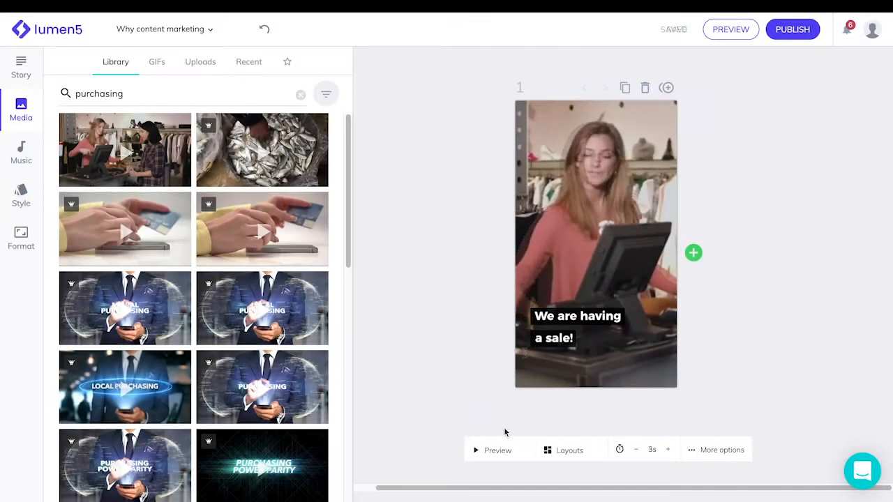
pyautogui.click(497, 449)
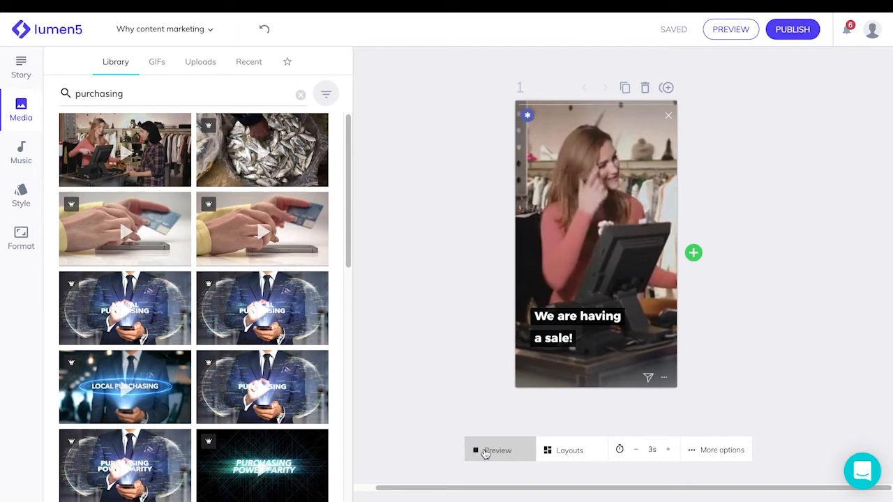
# Step: Apply the Call to Action layout to scene 1
pyautogui.click(569, 449)
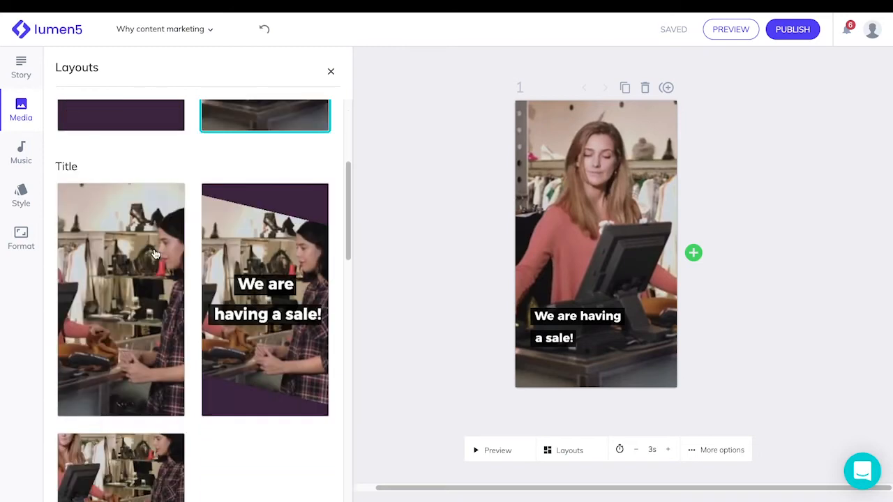
pyautogui.scroll(-3)
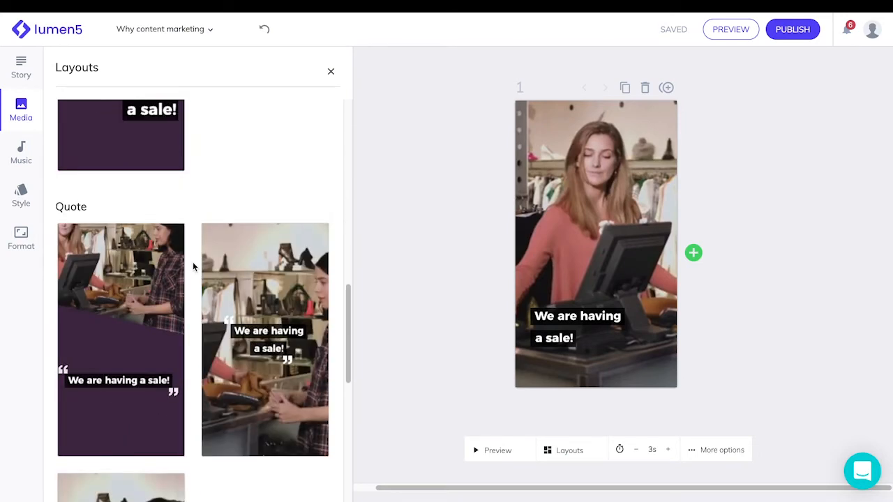
pyautogui.scroll(-3)
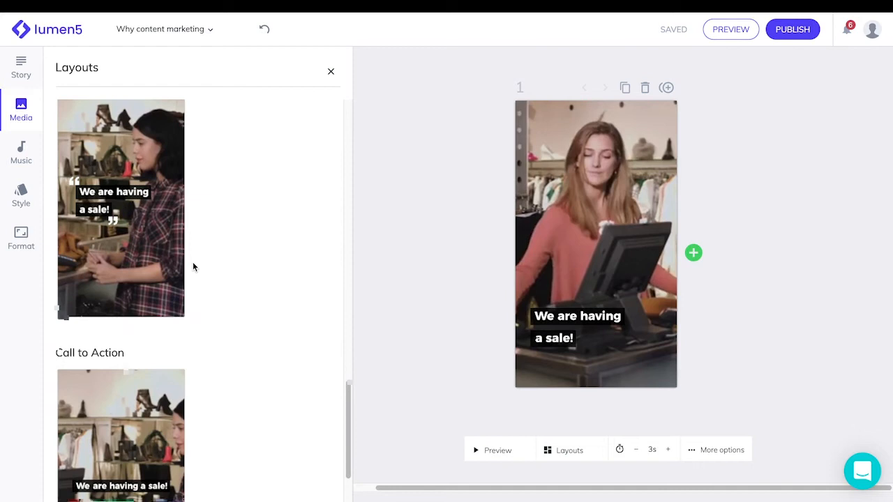
pyautogui.scroll(-3)
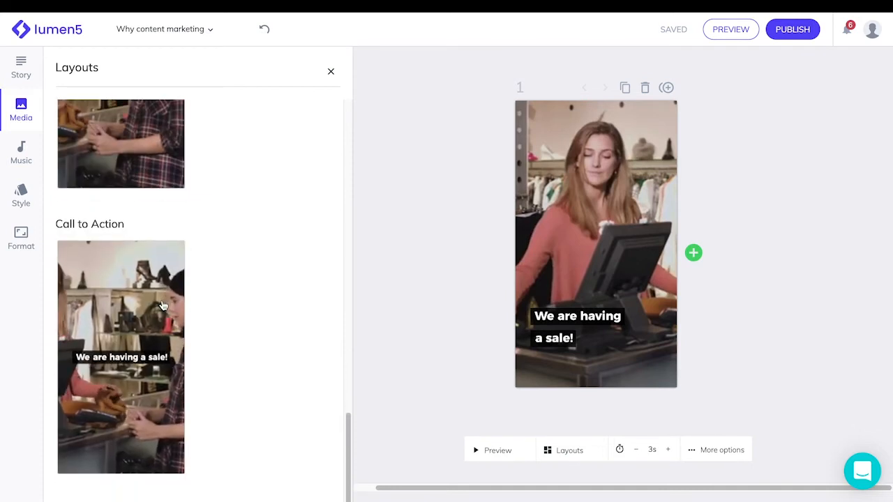
pyautogui.click(120, 357)
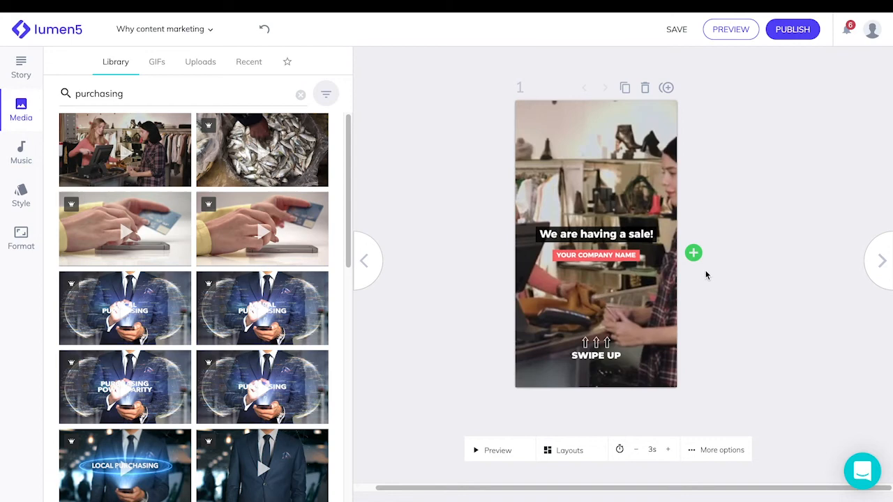
# Step: Lengthen scene 1 from 3 to 5 seconds
pyautogui.click(667, 449)
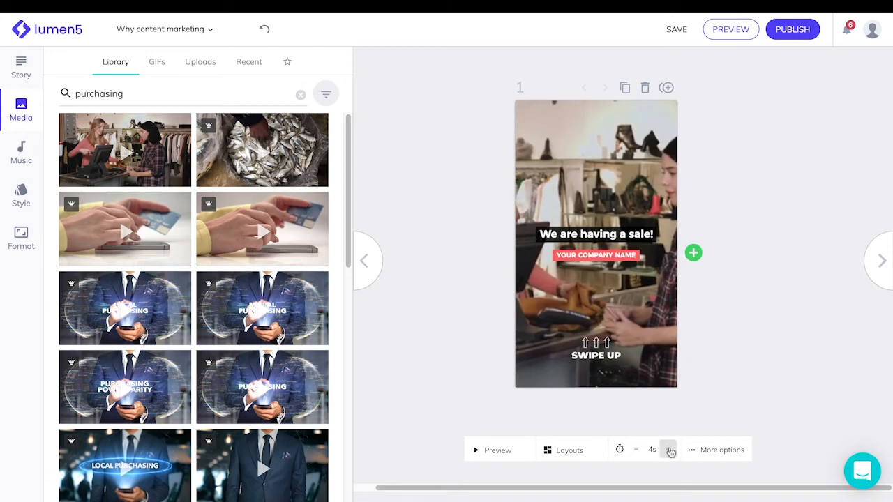
pyautogui.click(669, 449)
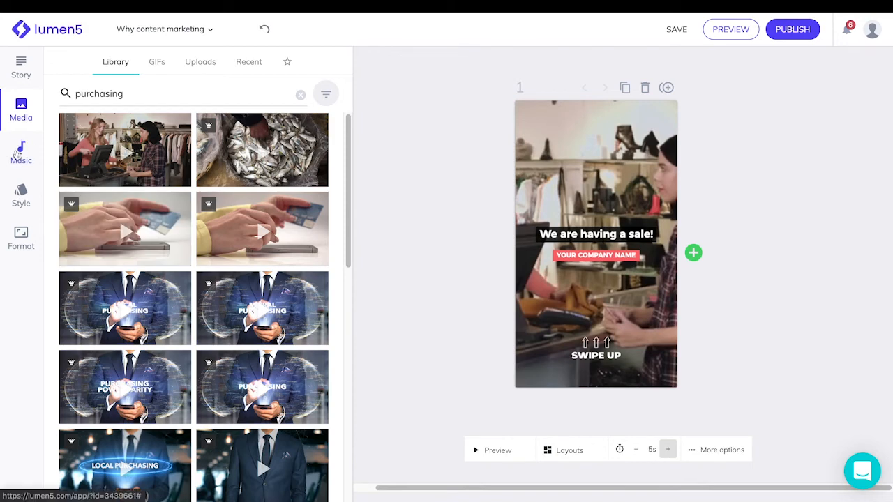
# Step: Preview Calm Background, then filter the music library to Happy mood
pyautogui.click(21, 152)
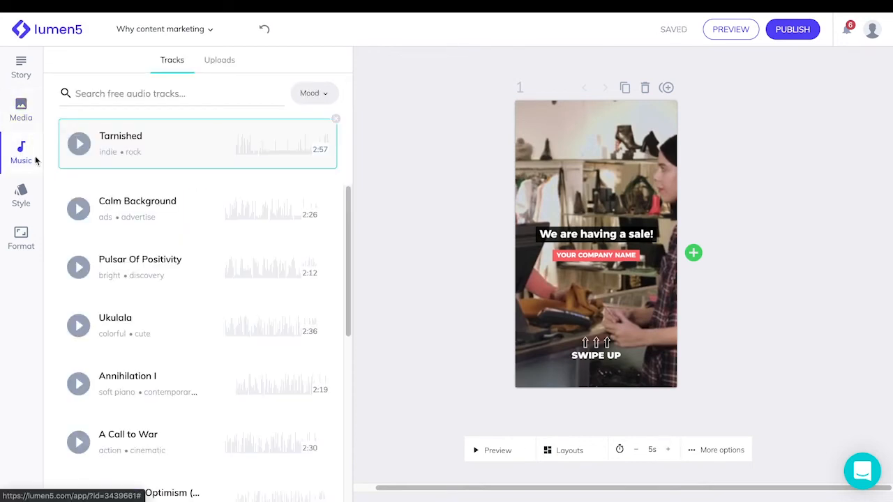
pyautogui.click(78, 208)
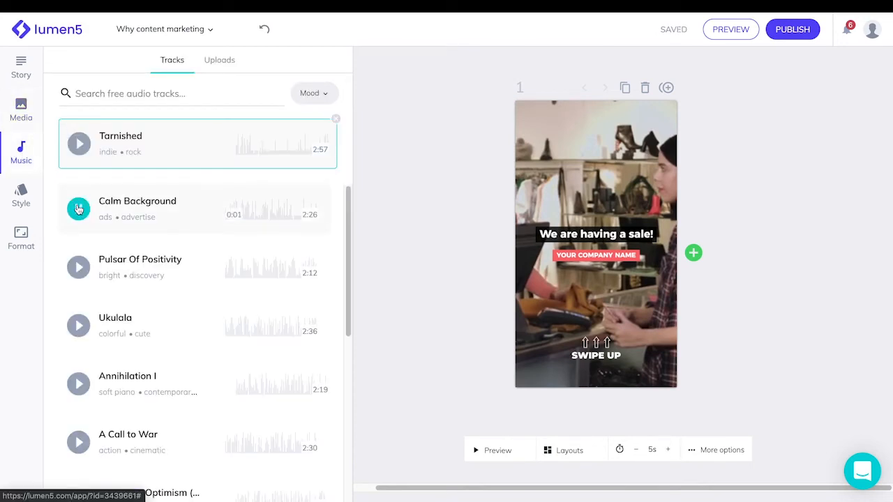
pyautogui.click(78, 209)
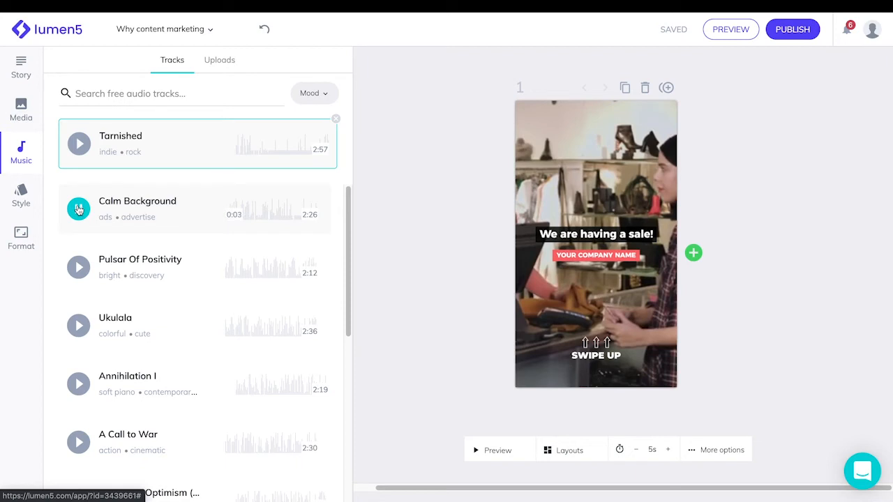
pyautogui.moveTo(299, 112)
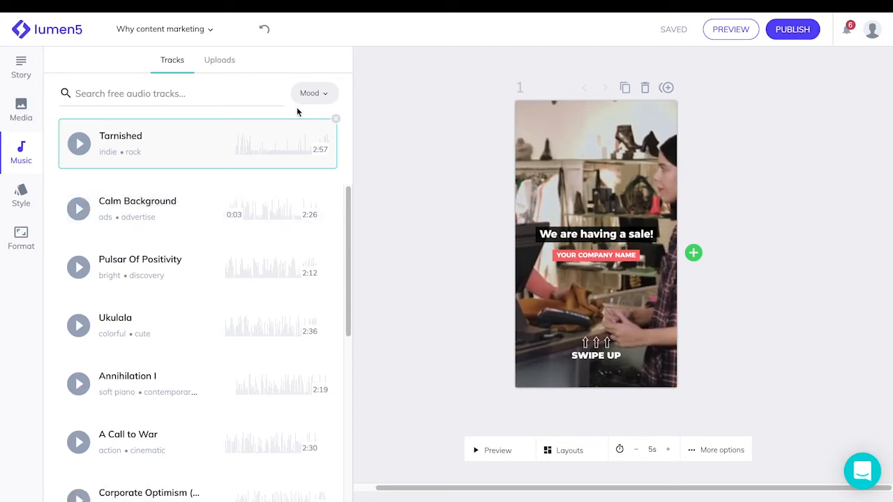
pyautogui.click(314, 92)
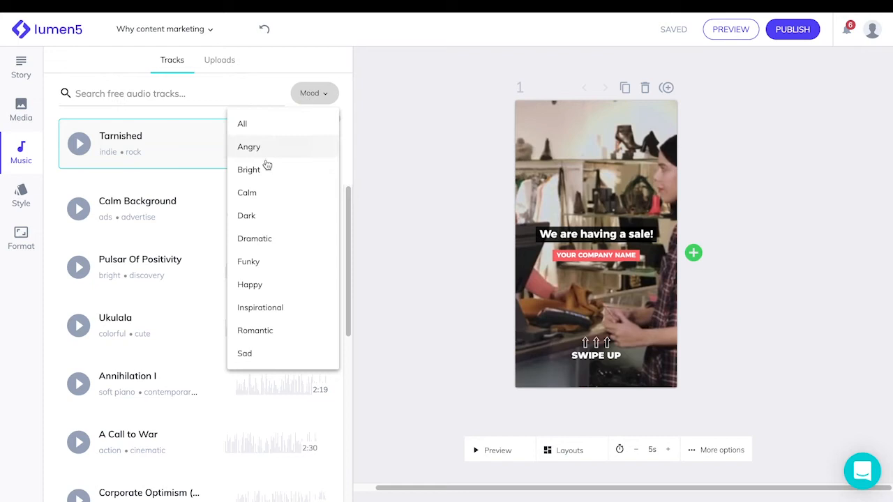
pyautogui.moveTo(249, 284)
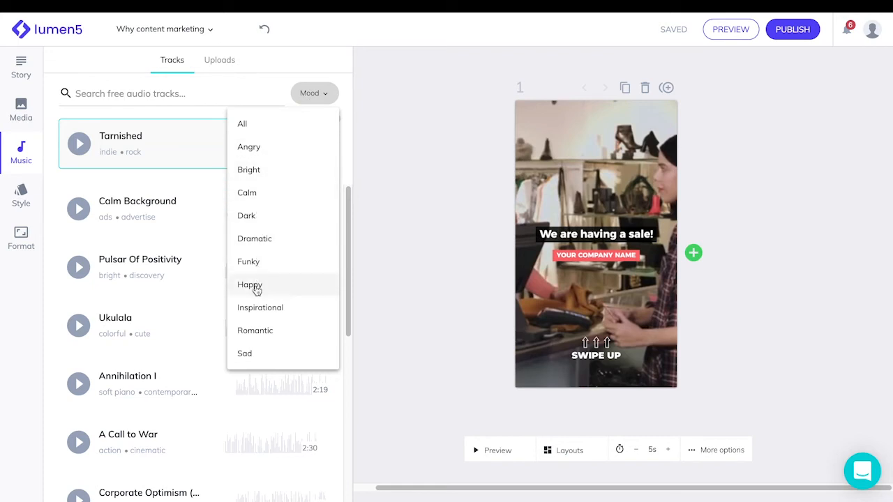
pyautogui.click(248, 285)
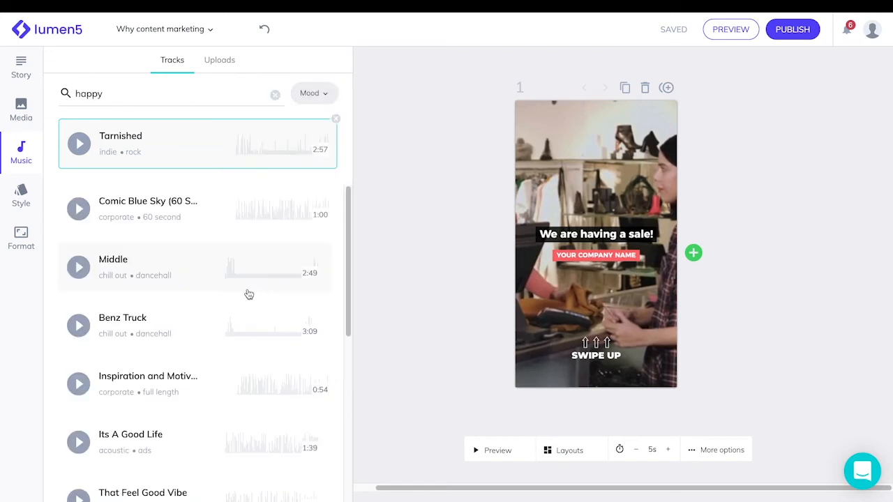
# Step: Preview the Middle track and set Benz Truck as the video's music
pyautogui.click(78, 268)
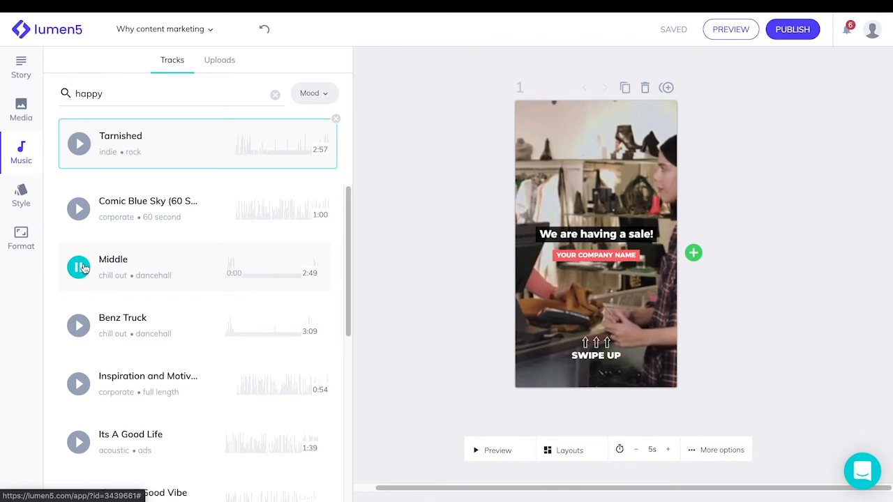
pyautogui.click(78, 268)
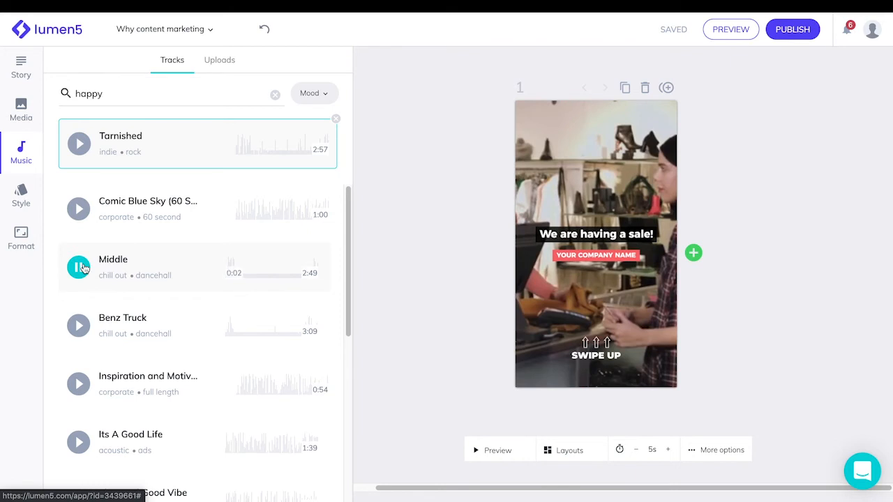
pyautogui.click(78, 326)
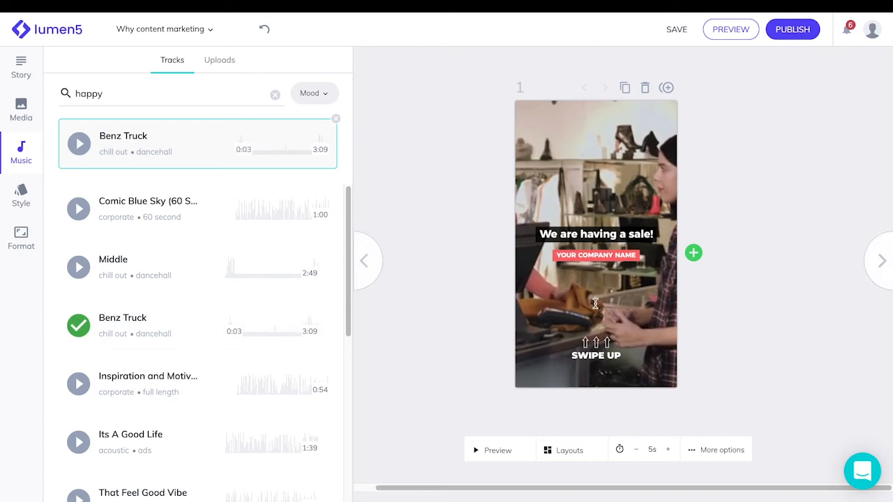
pyautogui.click(21, 196)
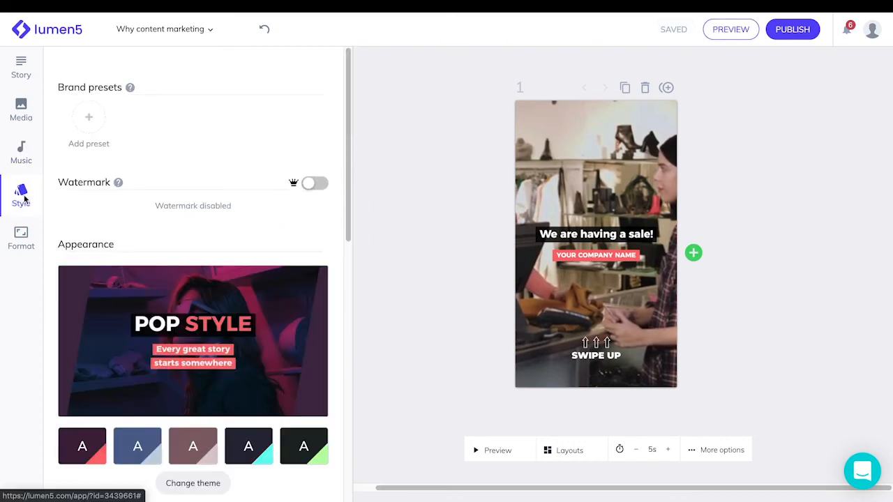
# Step: Apply the yellow-accented colour theme and set the title font to Josefin Sans
pyautogui.scroll(-3)
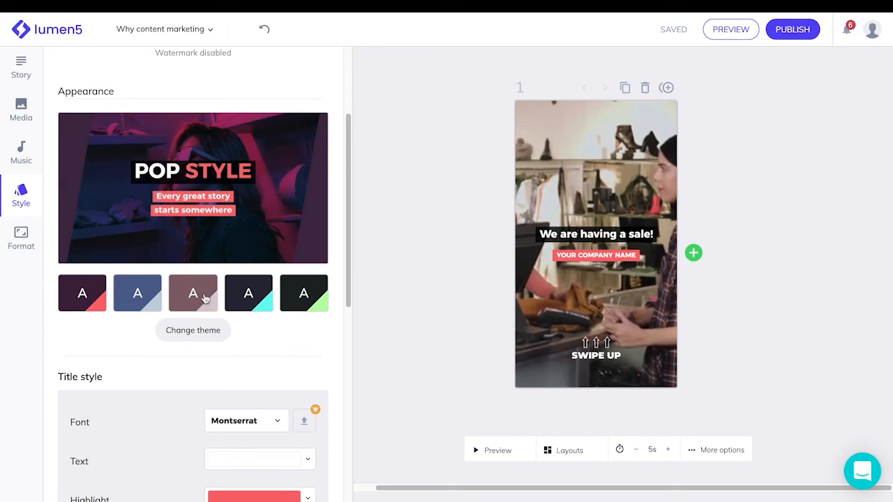
pyautogui.click(249, 293)
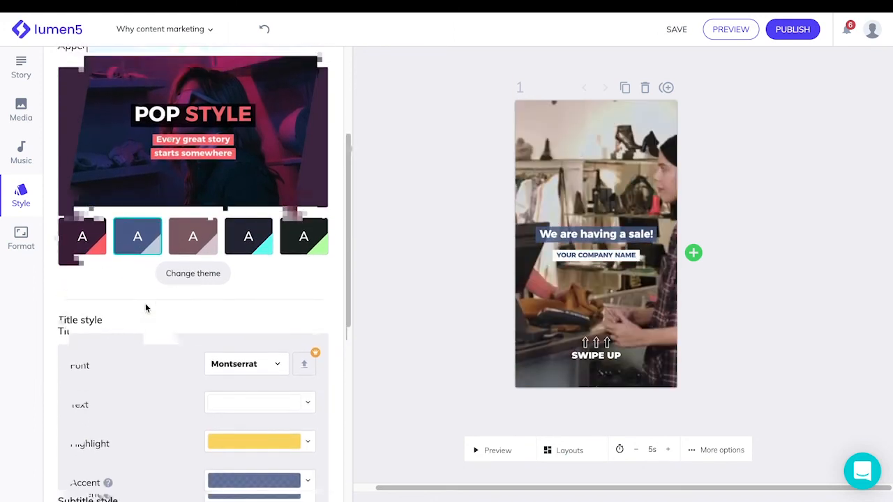
pyautogui.click(245, 271)
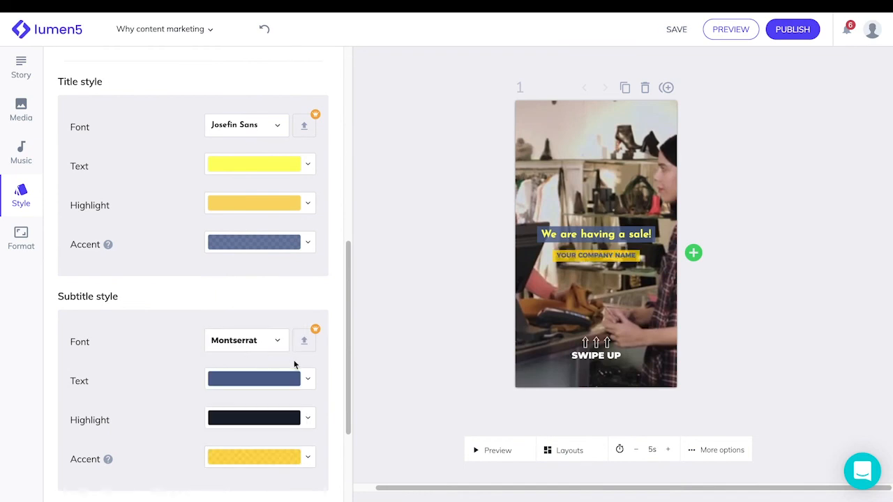
pyautogui.scroll(-3)
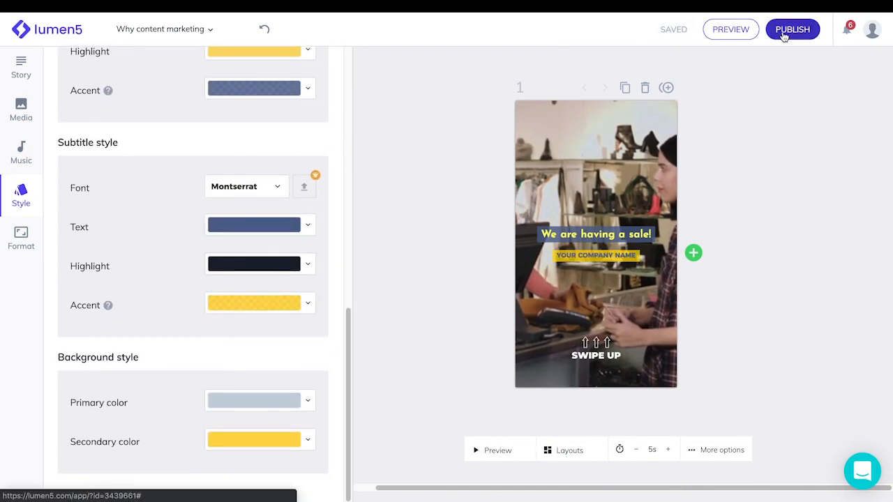
# Step: Publish the finished story video
pyautogui.click(793, 29)
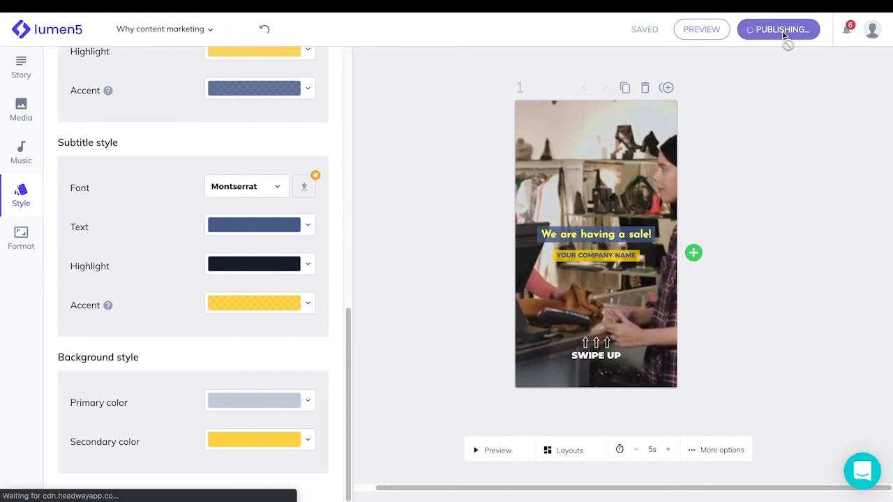
pyautogui.click(779, 28)
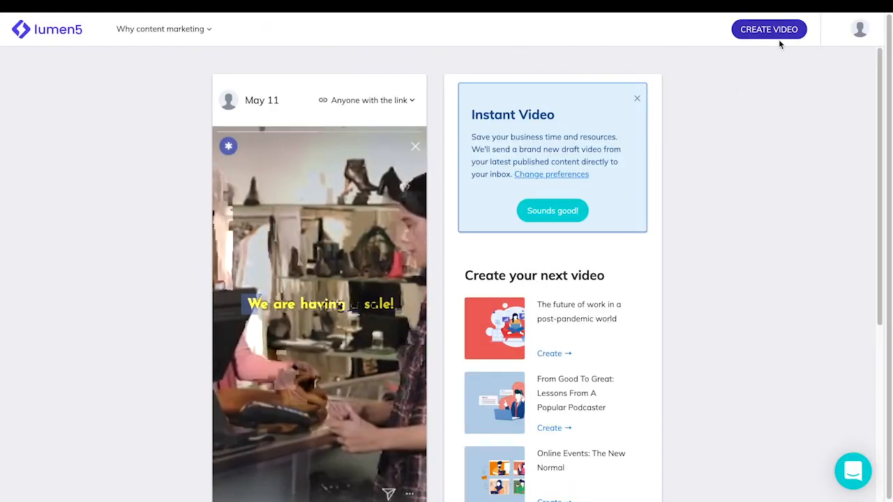